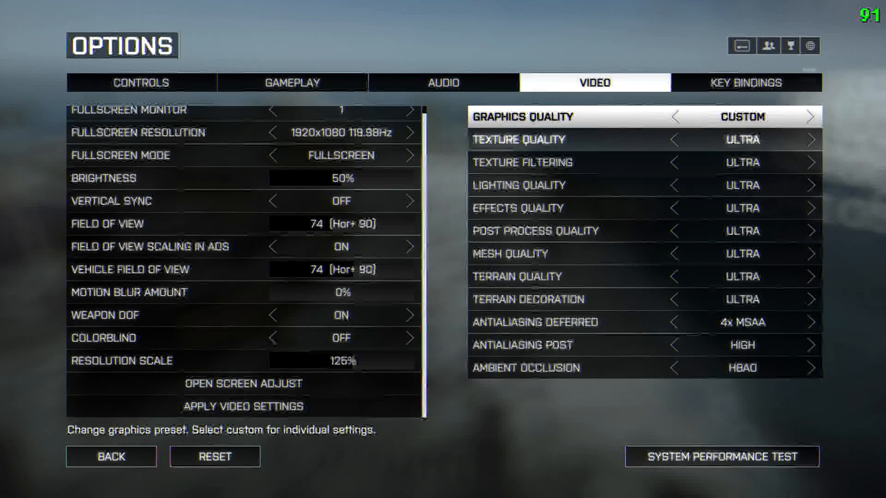
Cycle Texture Quality down through its lower values and wrap back to Ultra
click(676, 139)
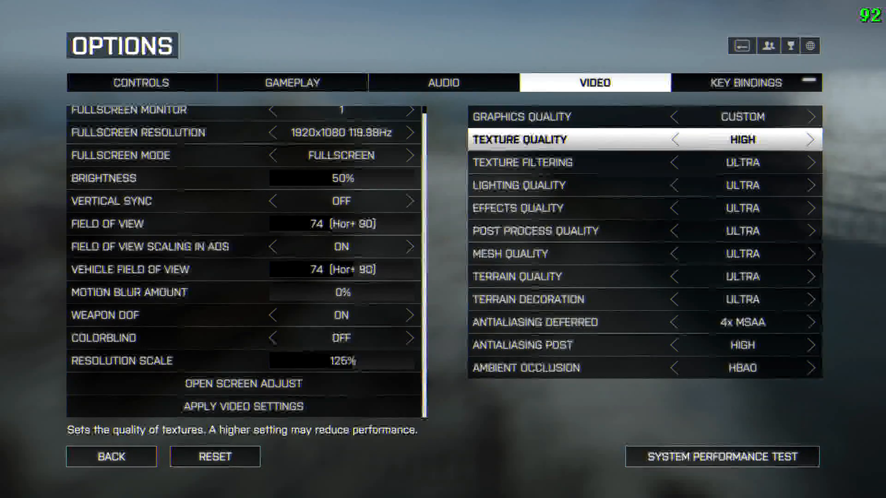
click(674, 139)
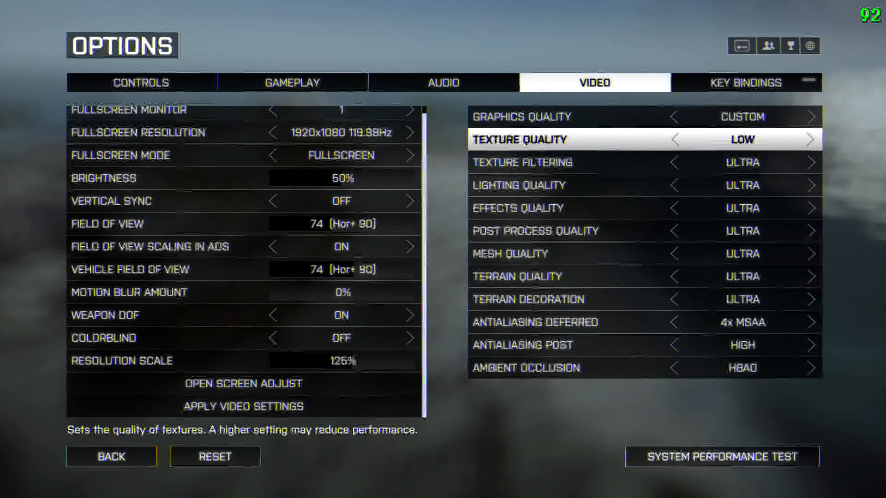
click(812, 139)
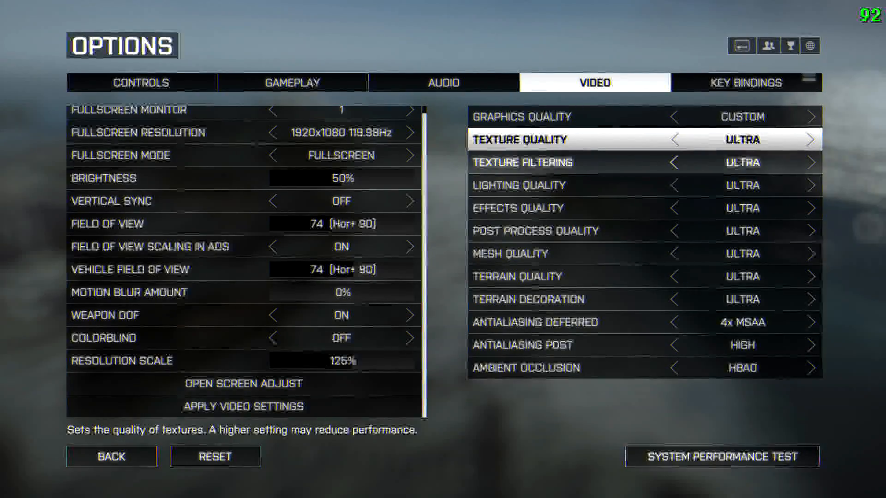
Cycle Texture Filtering and Lighting Quality back to Ultra, and set Effects Quality to High
click(672, 163)
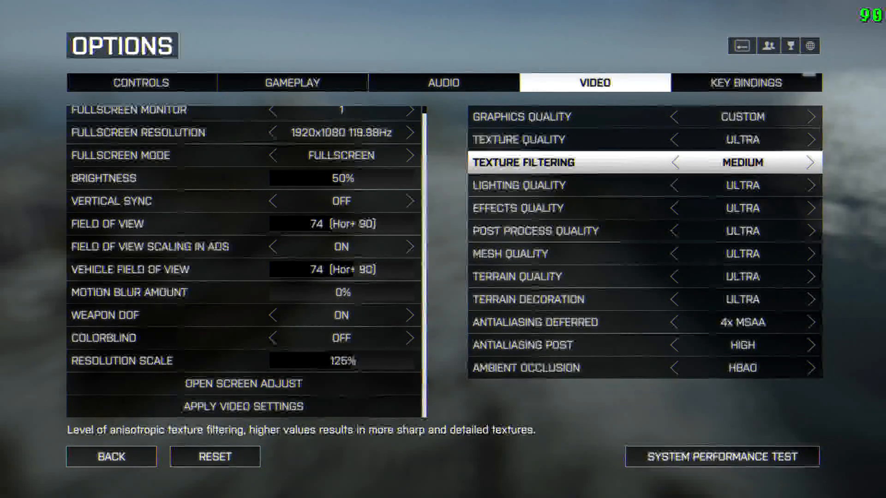
click(813, 163)
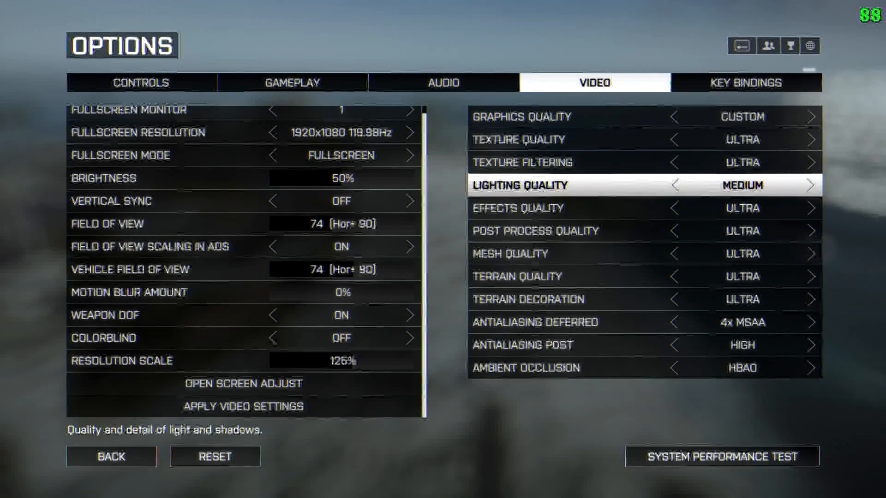
click(812, 185)
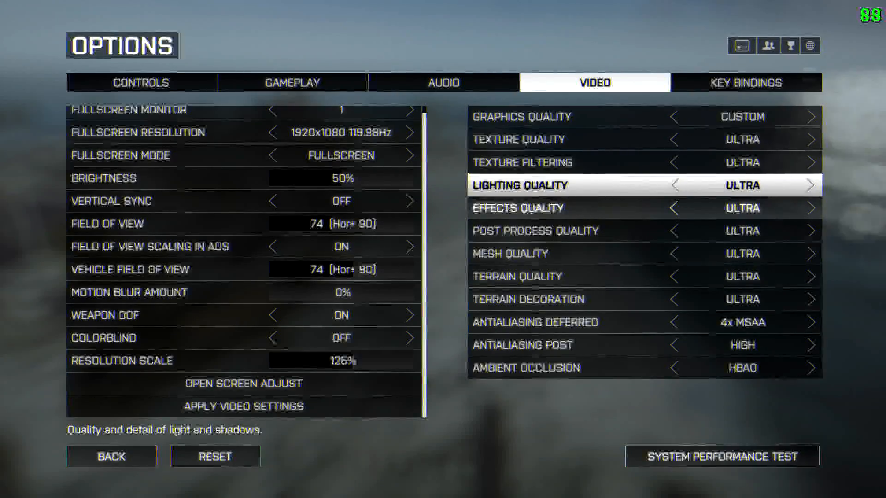
click(672, 209)
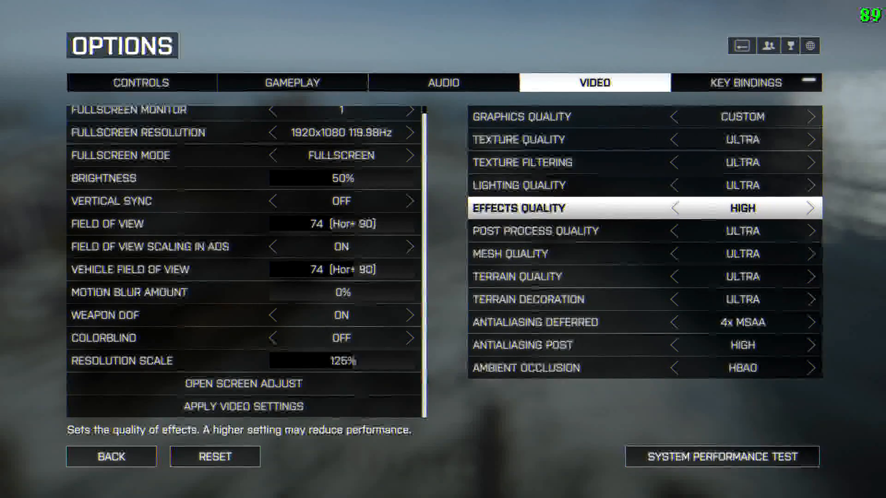
click(675, 208)
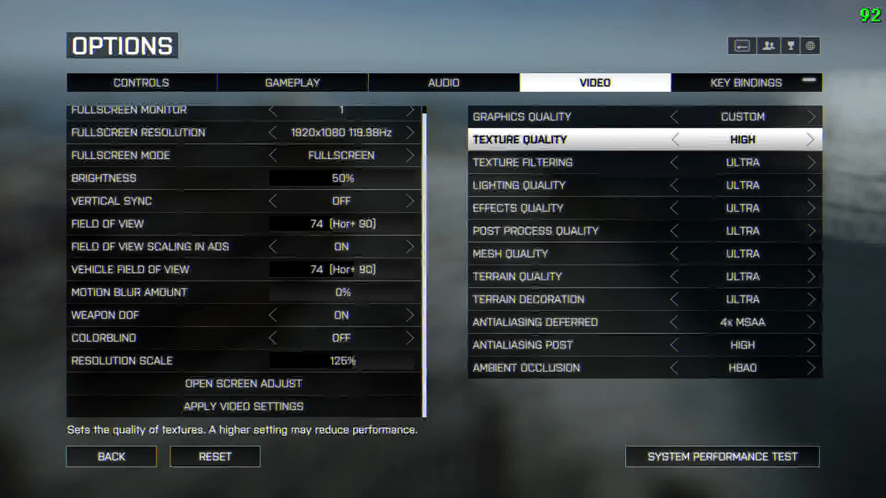
Step Texture Quality down to Medium, then Low, then back to Ultra
click(677, 139)
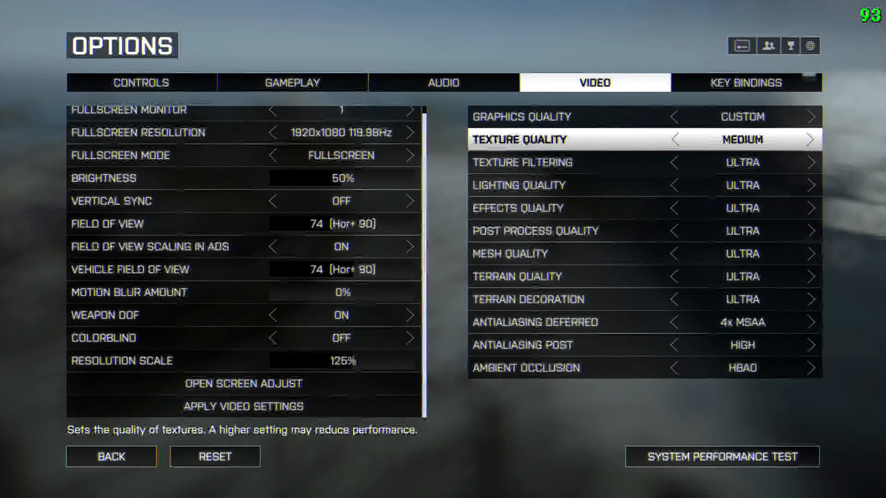
click(676, 139)
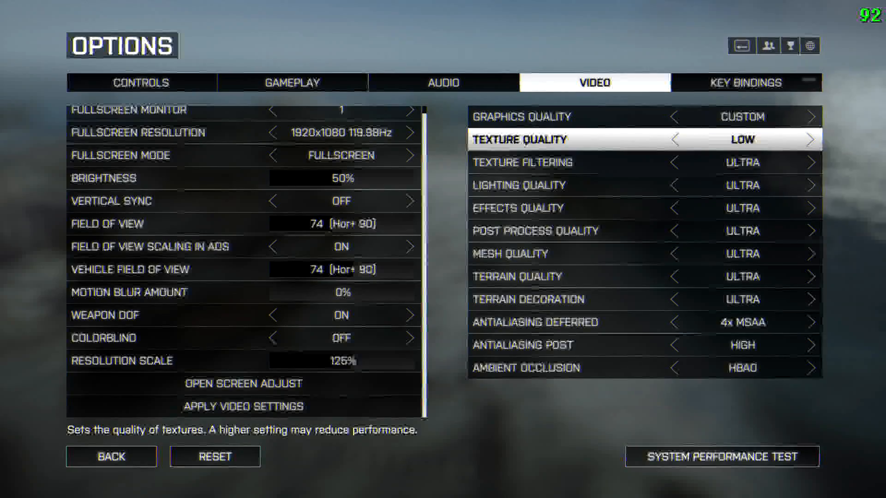
click(813, 139)
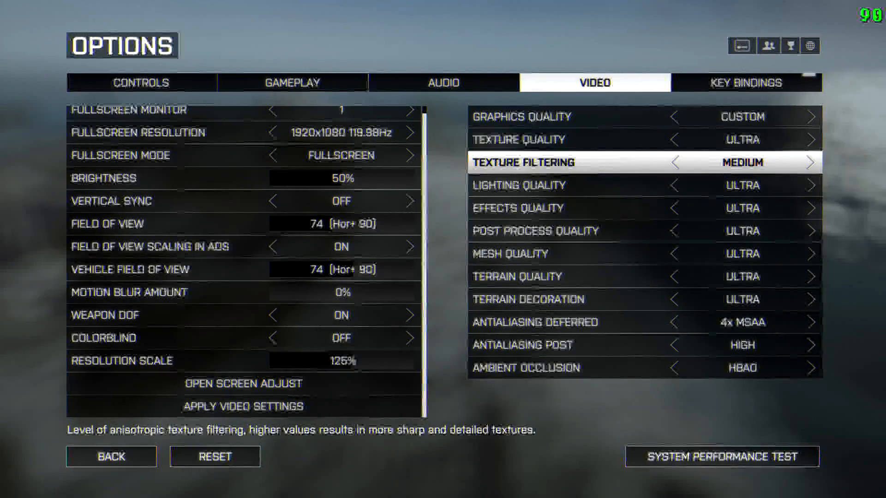
Return Texture Filtering to Ultra, then drop Lighting Quality to Medium and back to Ultra
click(812, 163)
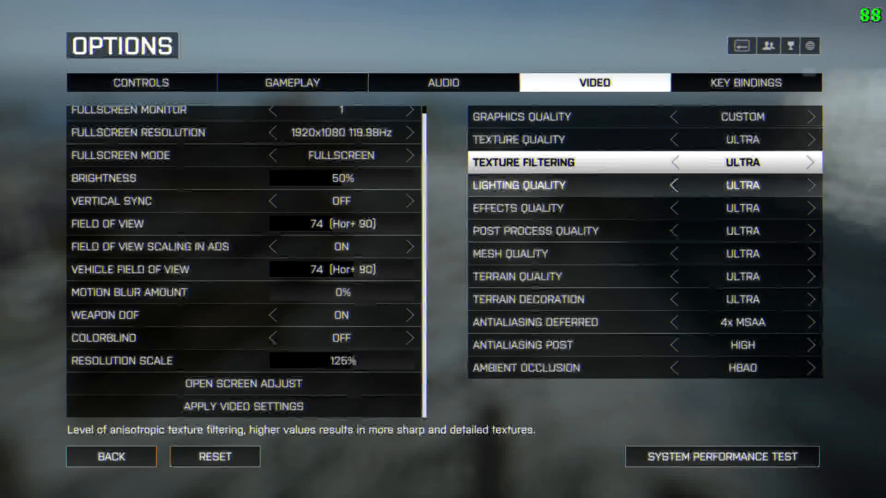
click(673, 184)
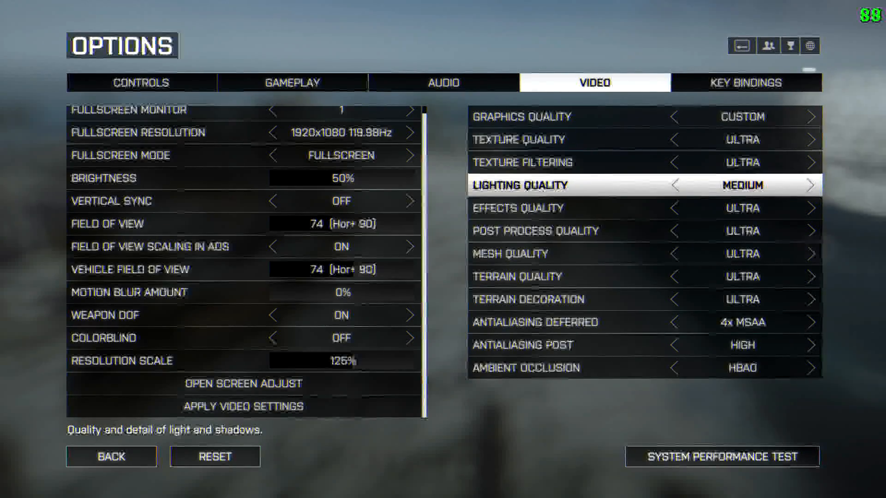
click(812, 186)
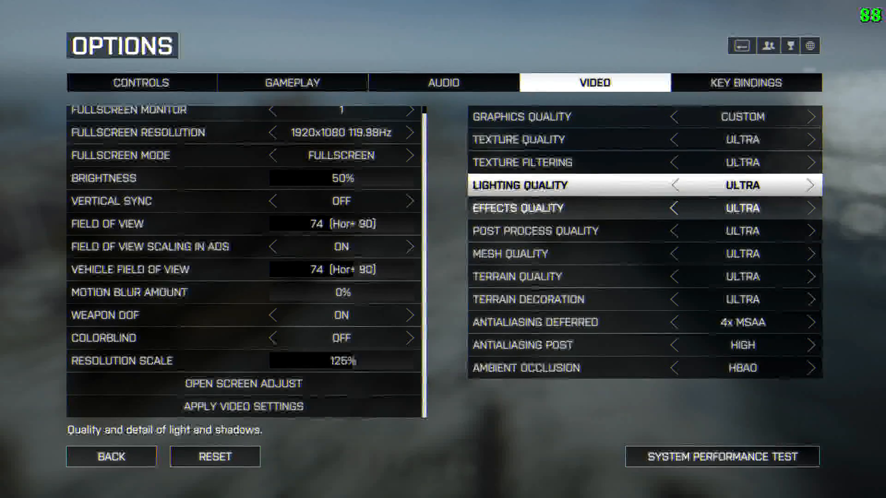
Cycle Effects Quality through High and Low, ending back at Ultra
click(676, 207)
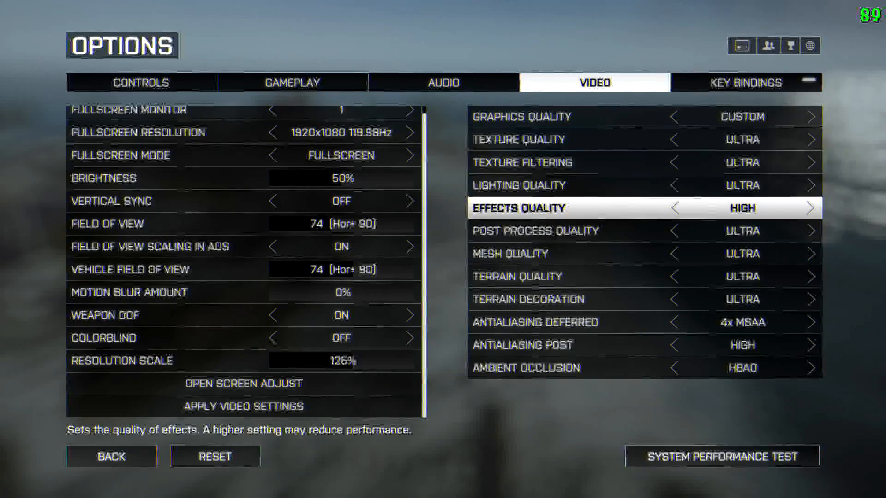
click(675, 208)
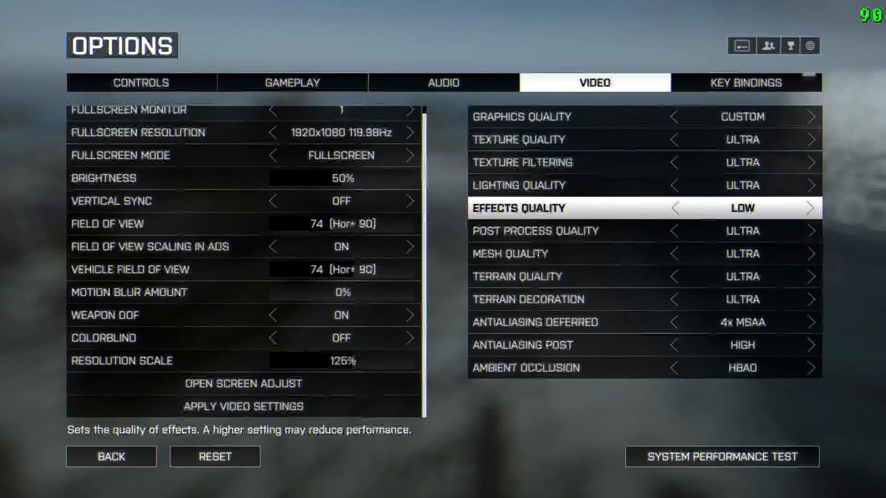
click(812, 208)
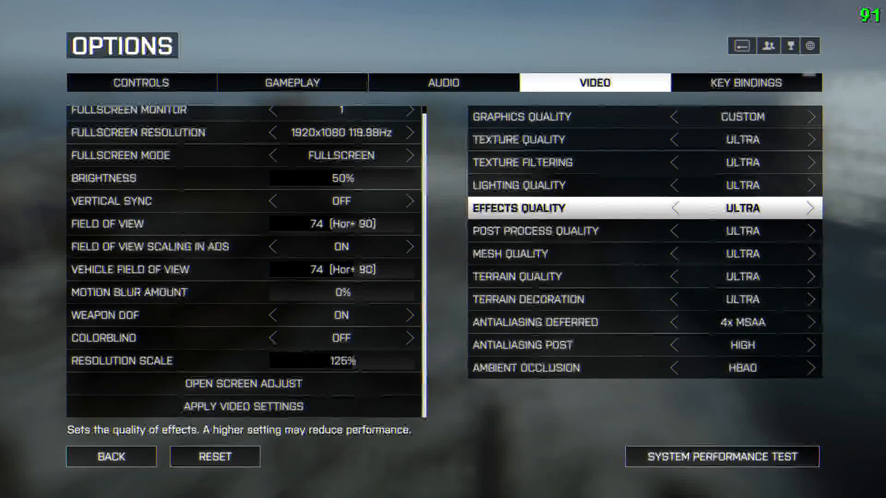